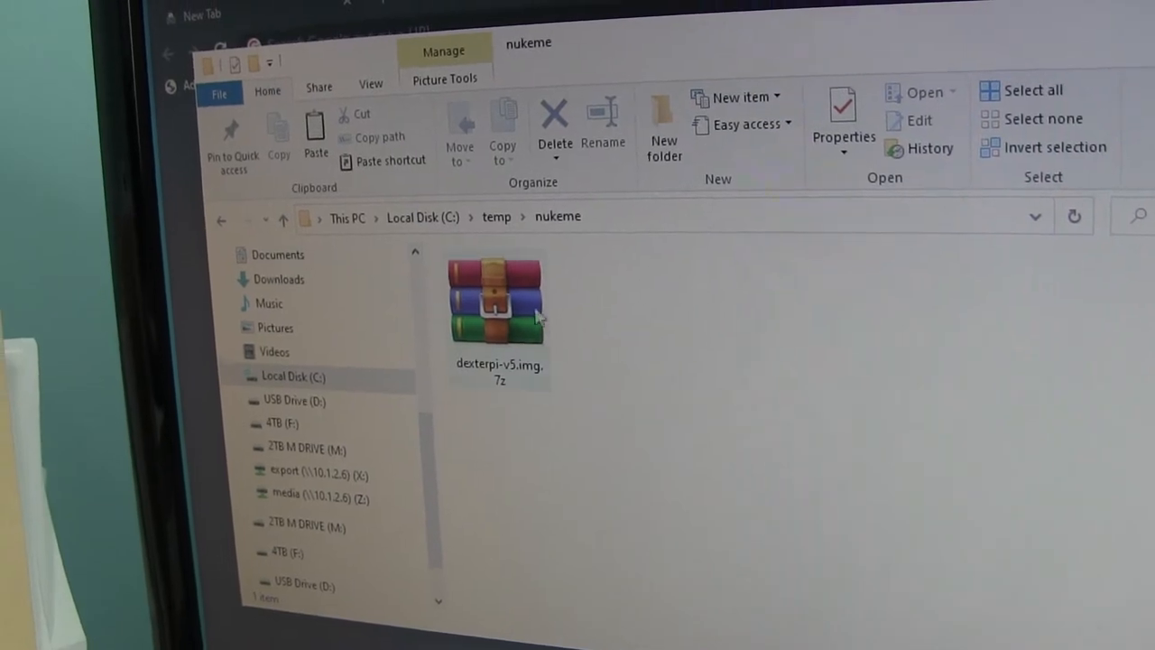
Step: Extract dexterpi-v5.img.7z here with 7-Zip so dexterpi-v5.img appears in the nukeme folder
{"action": "left_click", "coordinate": [496, 303]}
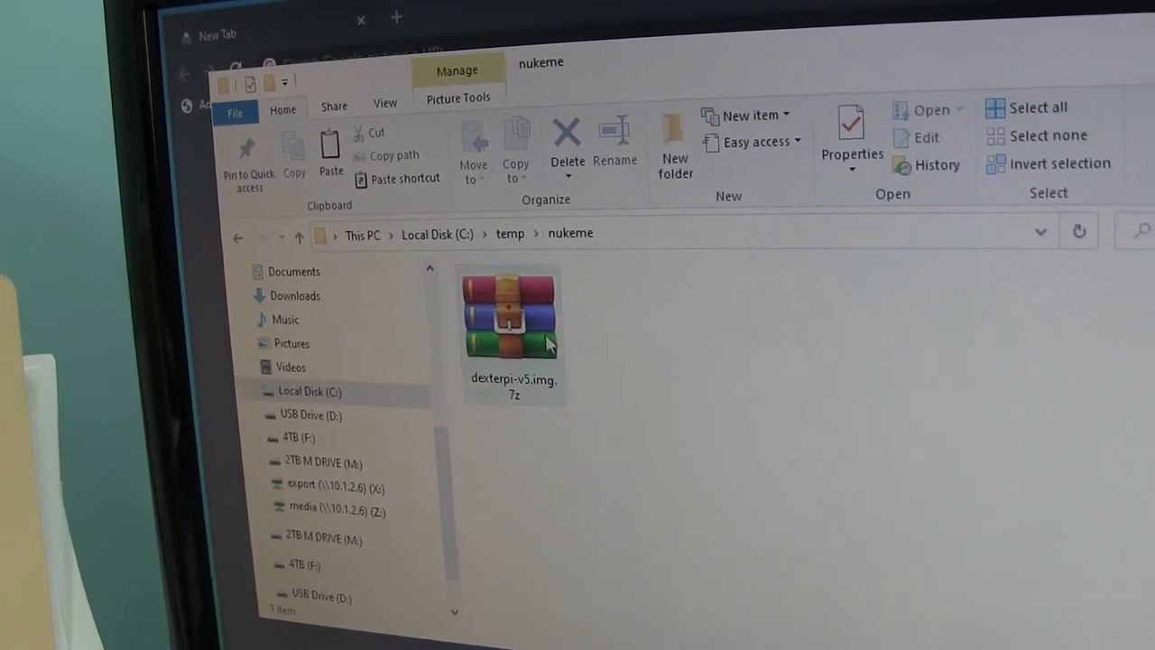
{"action": "right_click", "coordinate": [509, 316]}
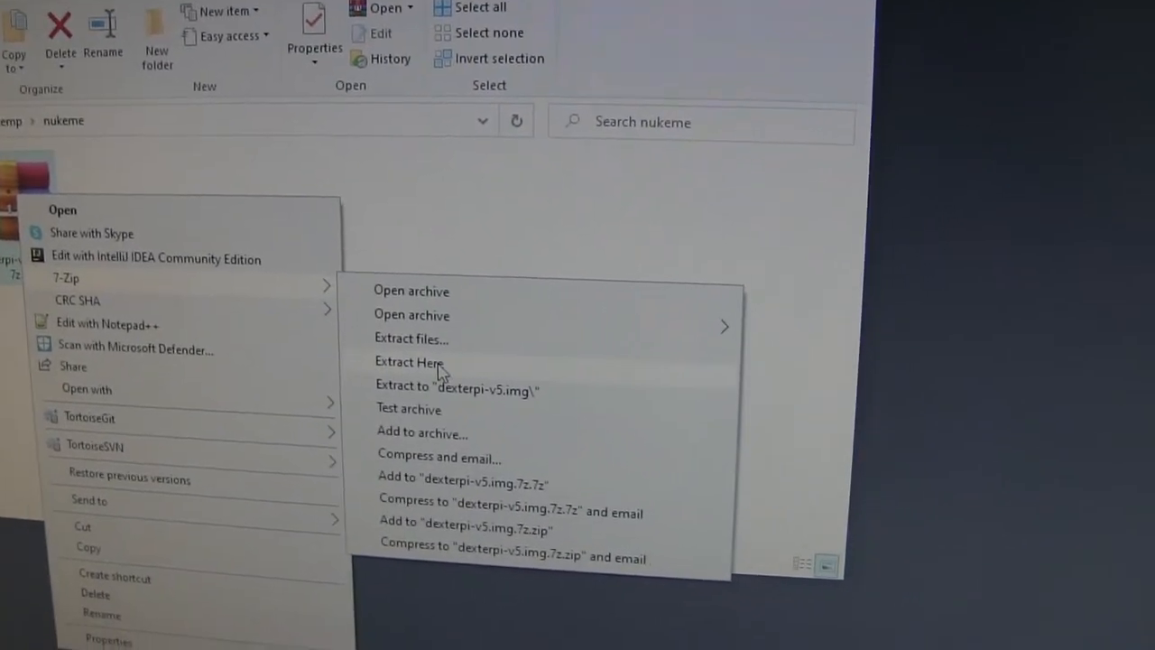
{"action": "left_click", "coordinate": [408, 361]}
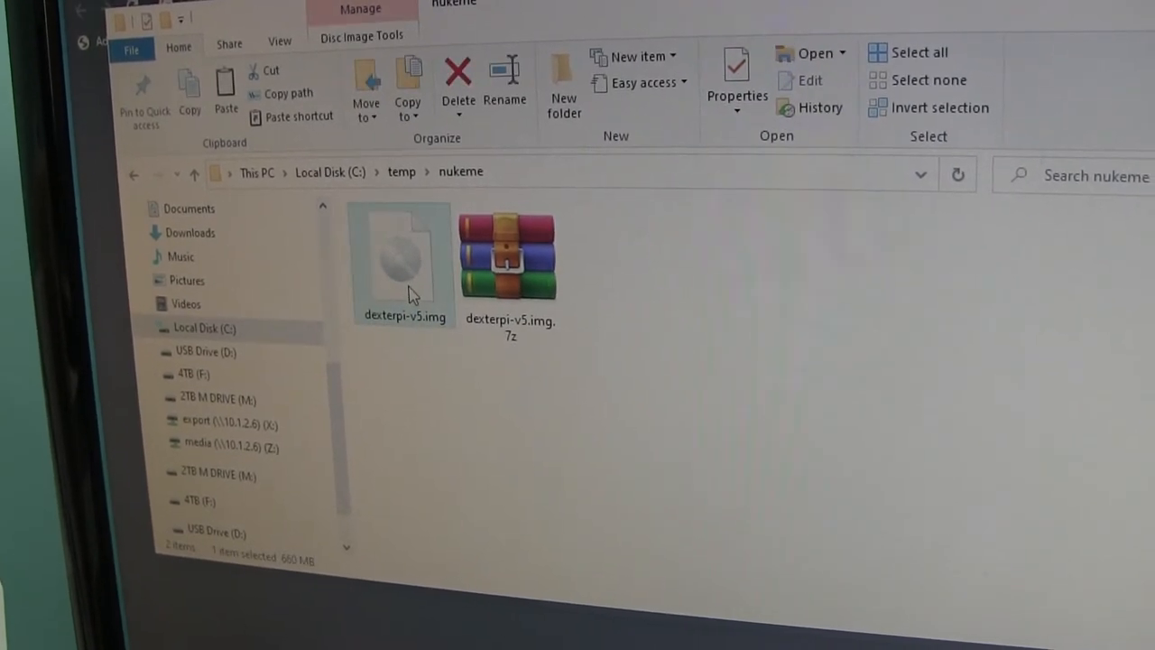
{"action": "mouse_move", "coordinate": [430, 401]}
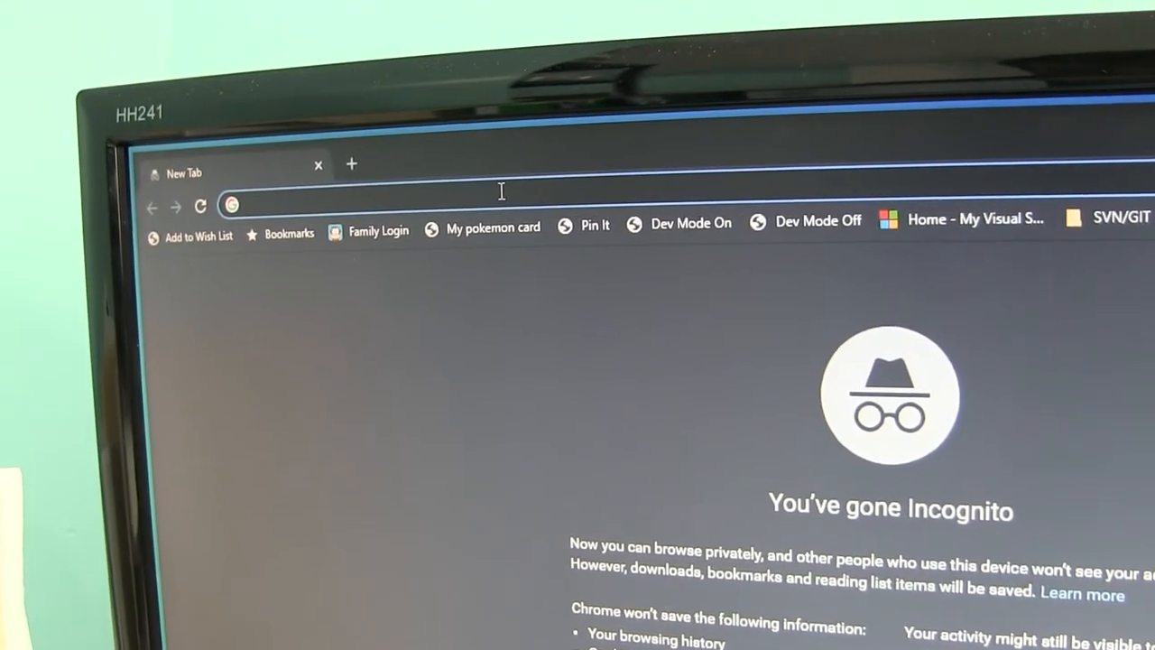
Step: Search 'balena' in Chrome, download balenaEtcher and launch its installer
{"action": "type", "text": "balena"}
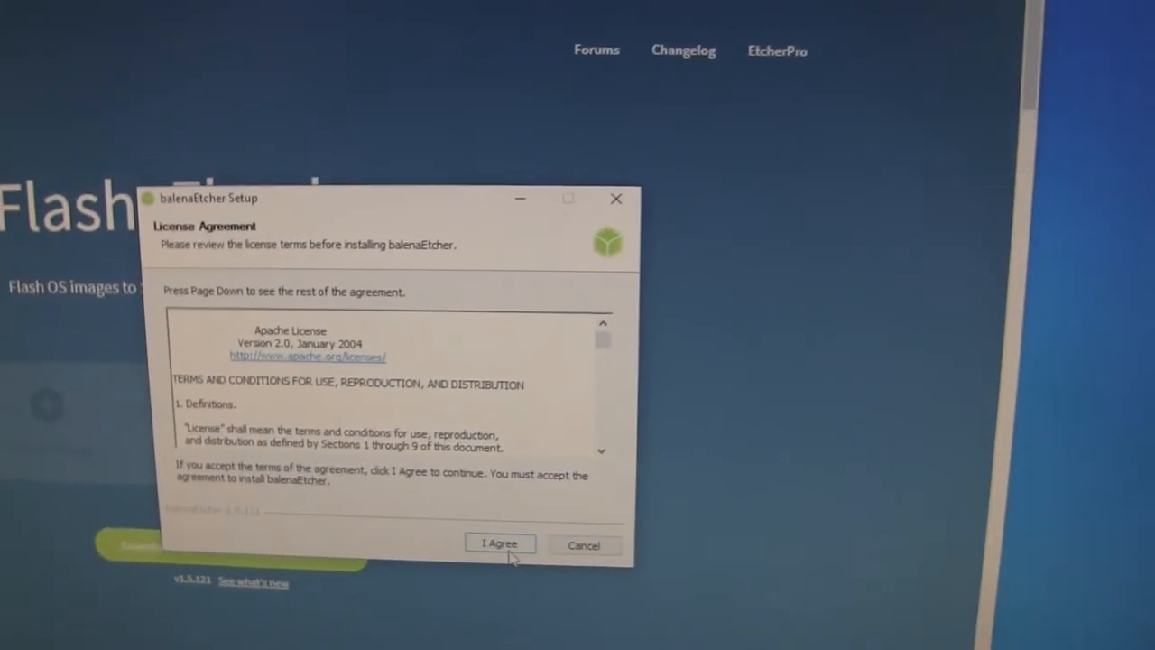
Step: Agree to the license so balenaEtcher installs and opens its main window
{"action": "left_click", "coordinate": [498, 544]}
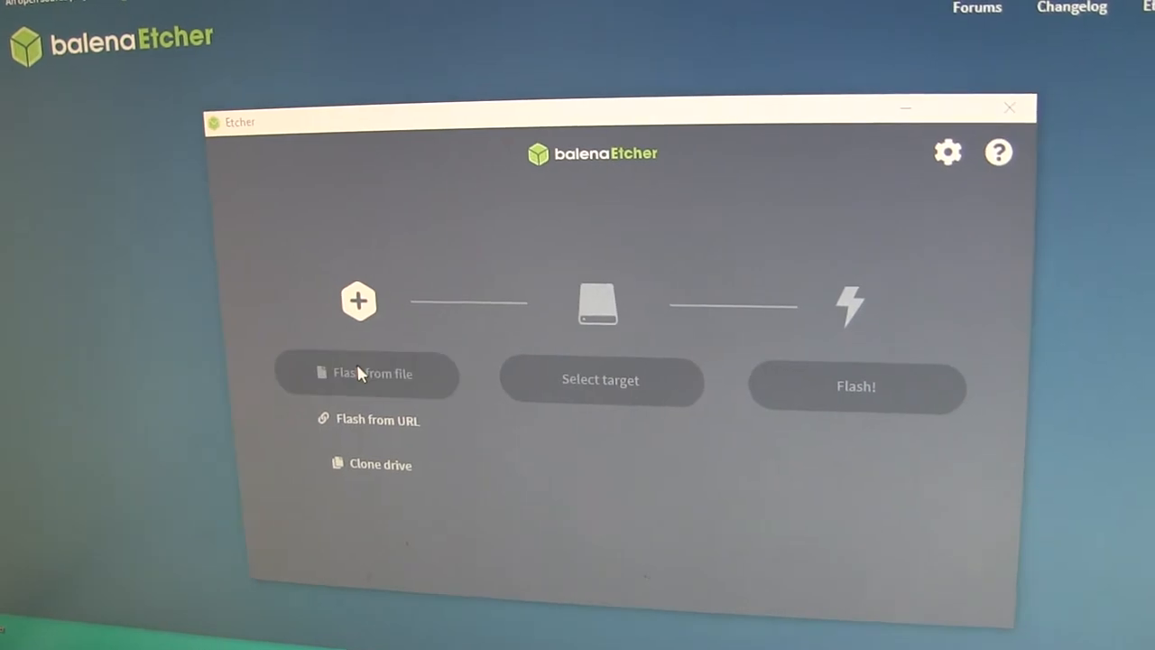
Step: Load dexterpi-v5.img from C:\temp\nukeme as the source image via Flash from file
{"action": "left_click", "coordinate": [372, 371]}
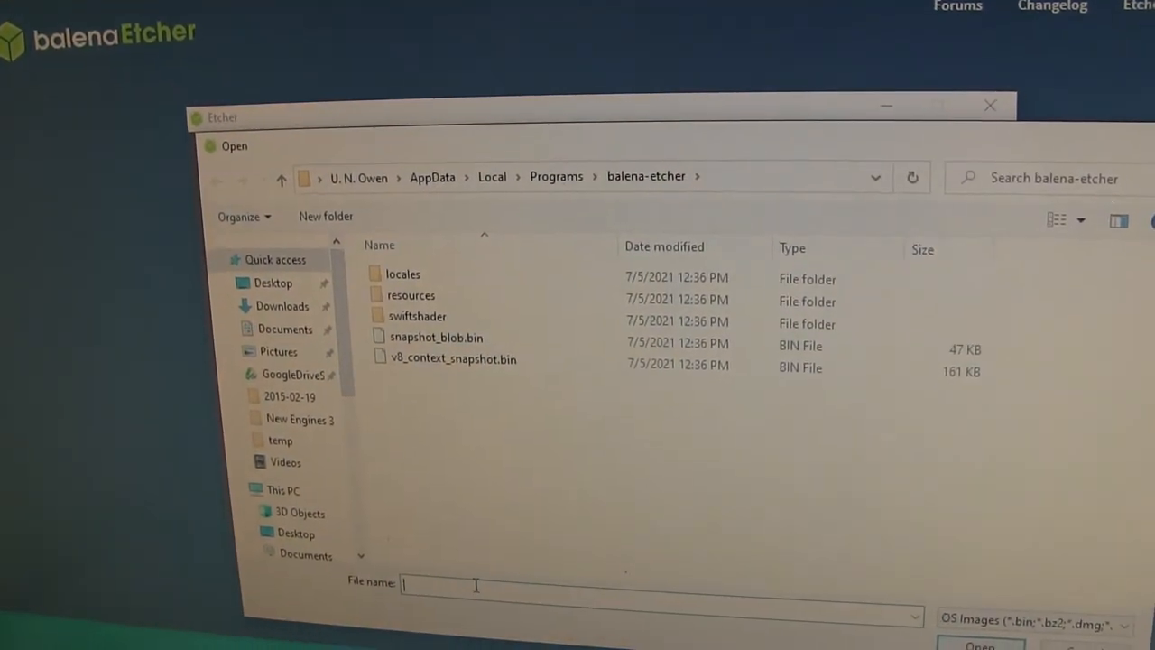
{"action": "type", "text": "c:\\temp\\"}
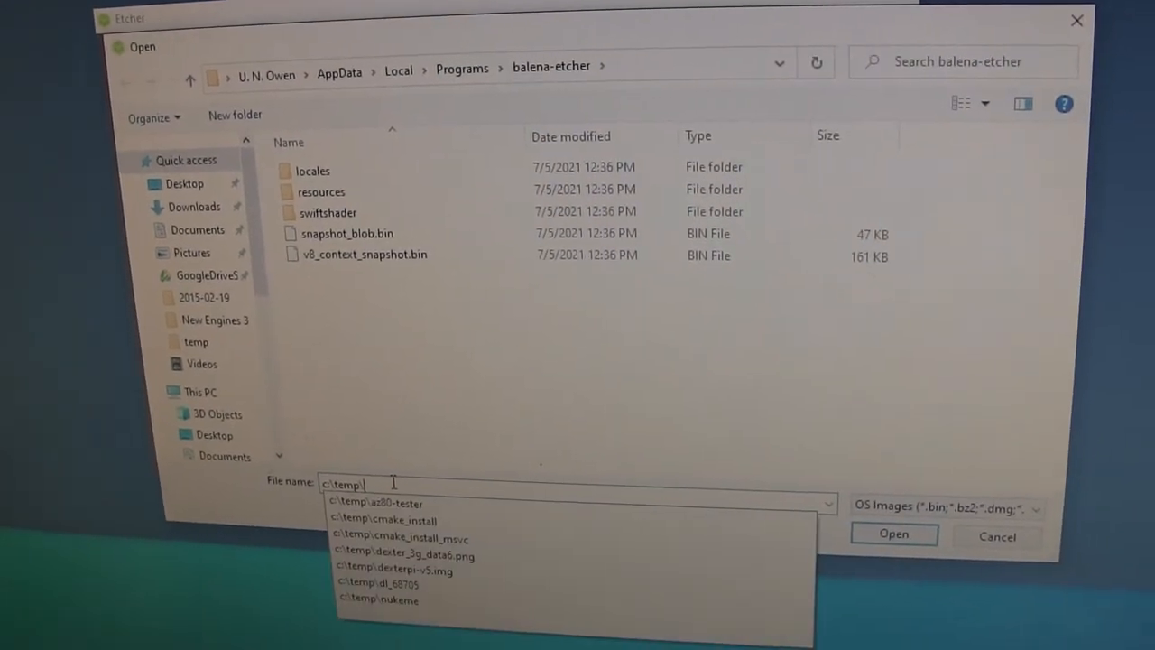
{"action": "type", "text": "nuke"}
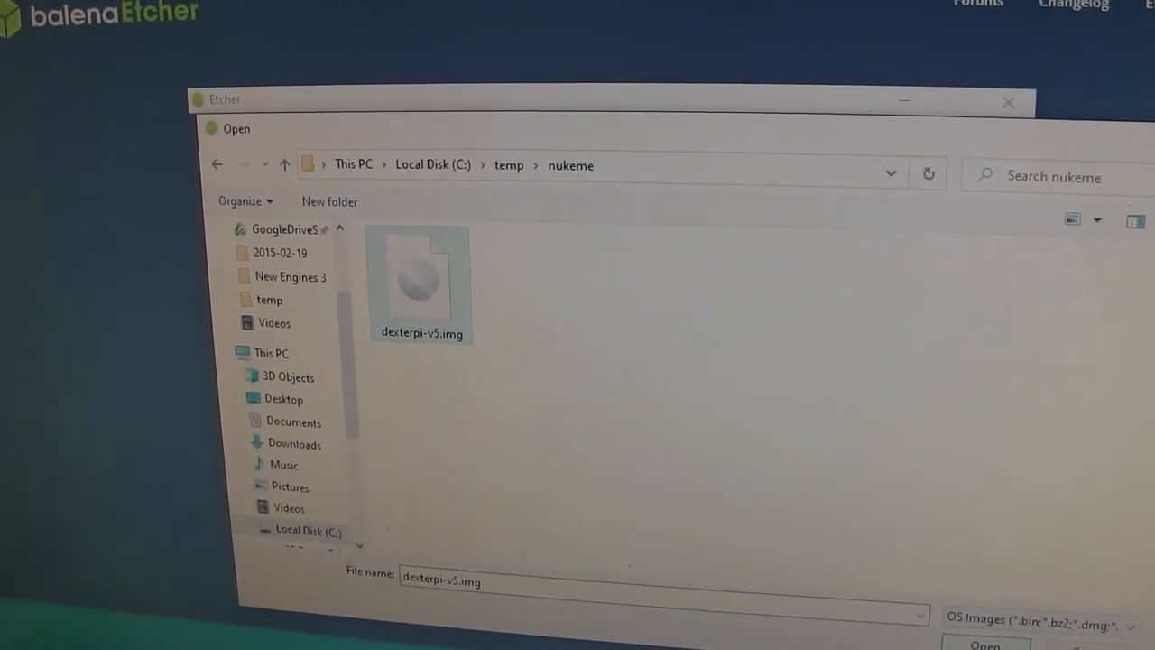
{"action": "left_click", "coordinate": [986, 643]}
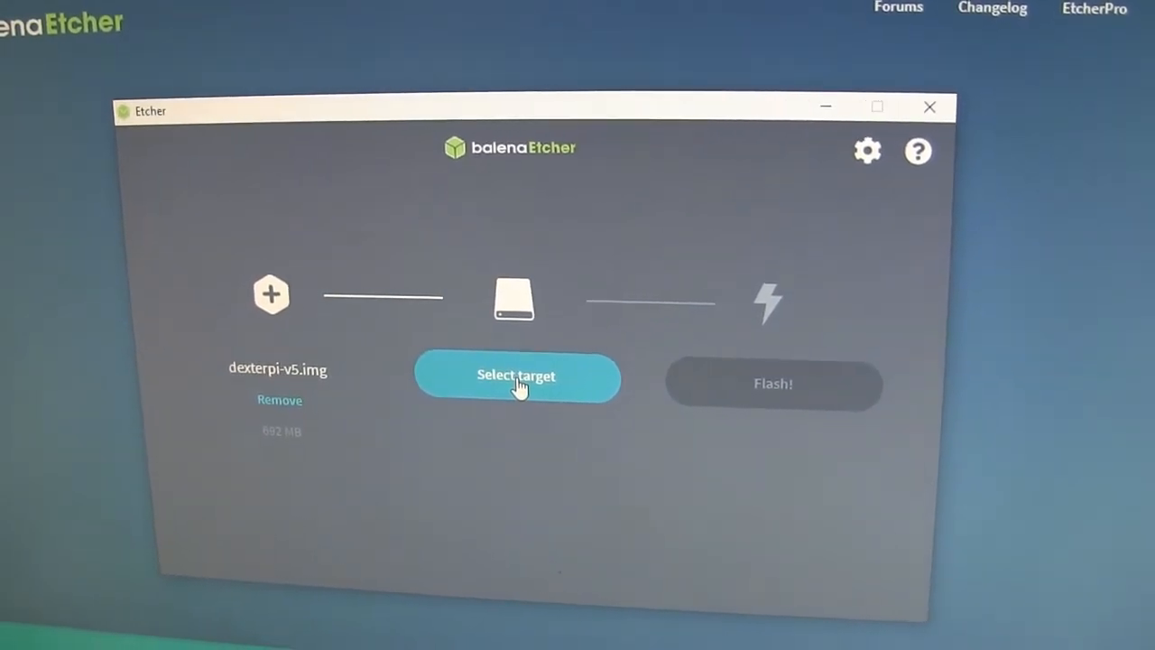
Step: Choose the 32 GB USB Mass Storage Device (D:) as the flash target
{"action": "left_click", "coordinate": [516, 375]}
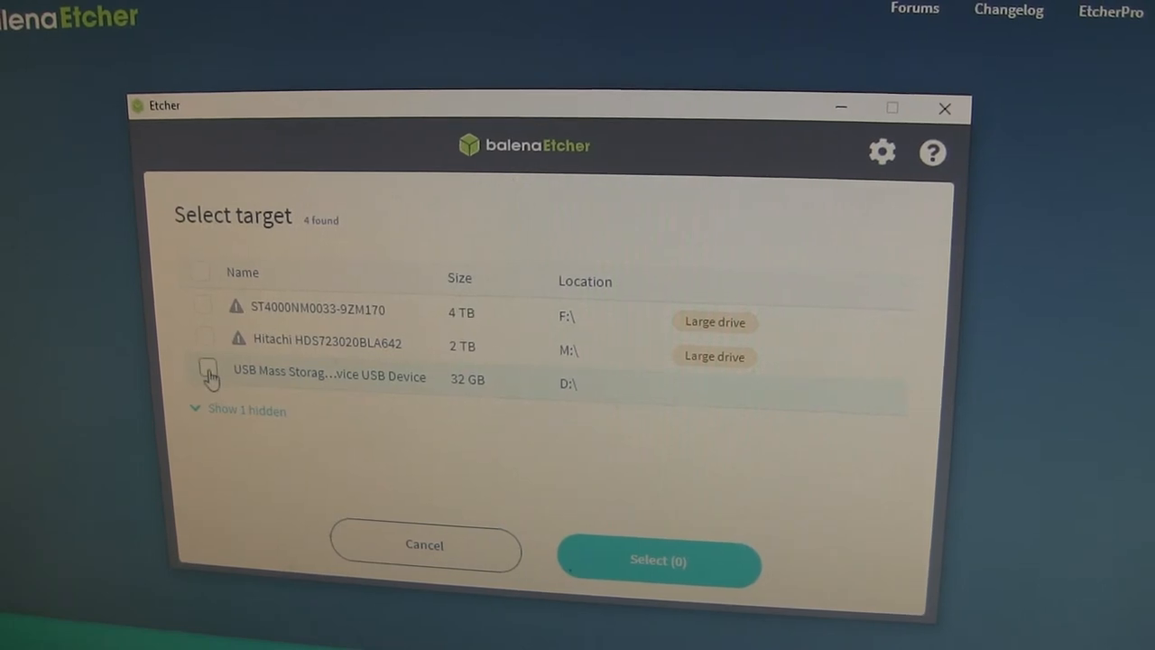
{"action": "left_click", "coordinate": [210, 374]}
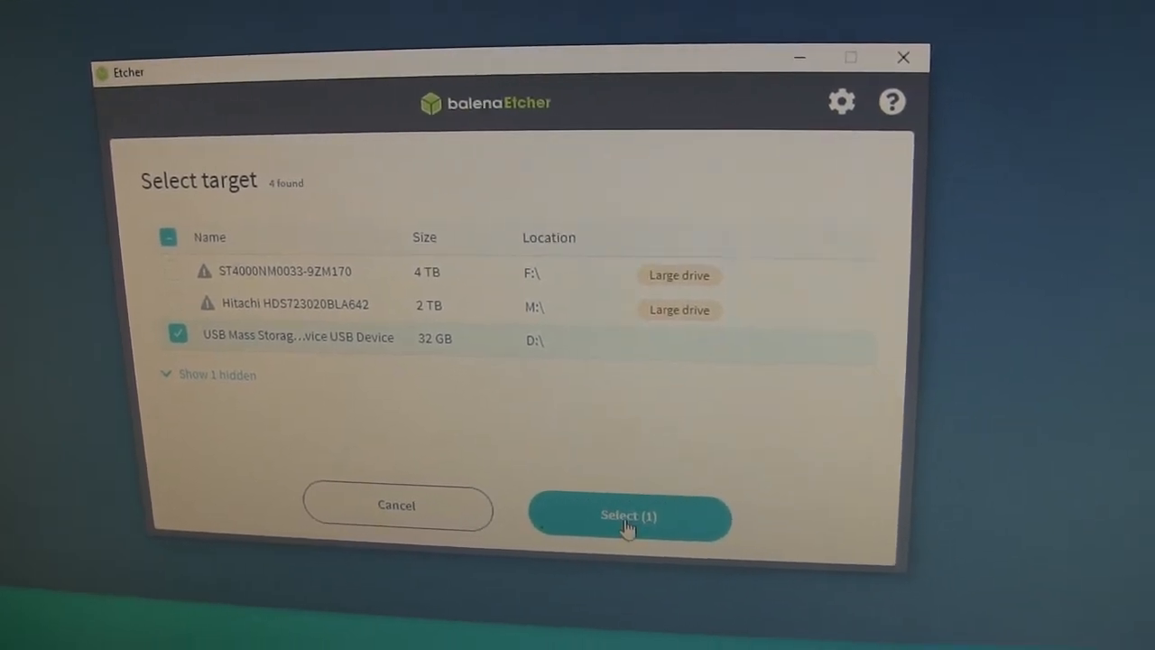
{"action": "left_click", "coordinate": [629, 516]}
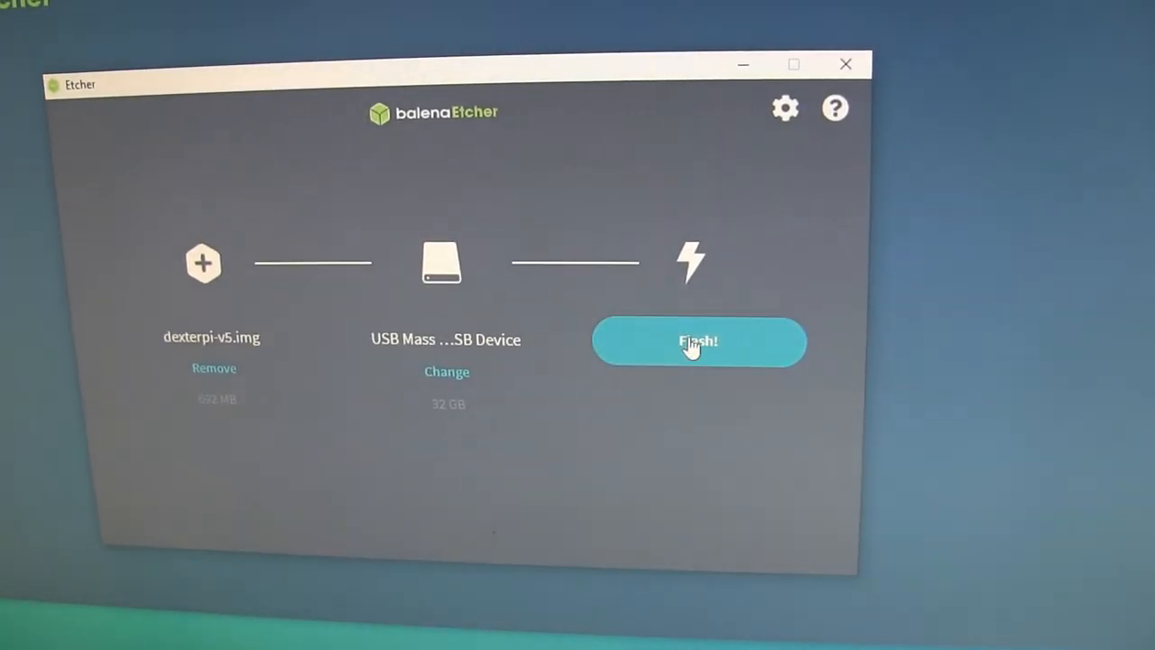
Step: Start flashing the image to the card and grant admin permission in the UAC prompt
{"action": "left_click", "coordinate": [699, 342]}
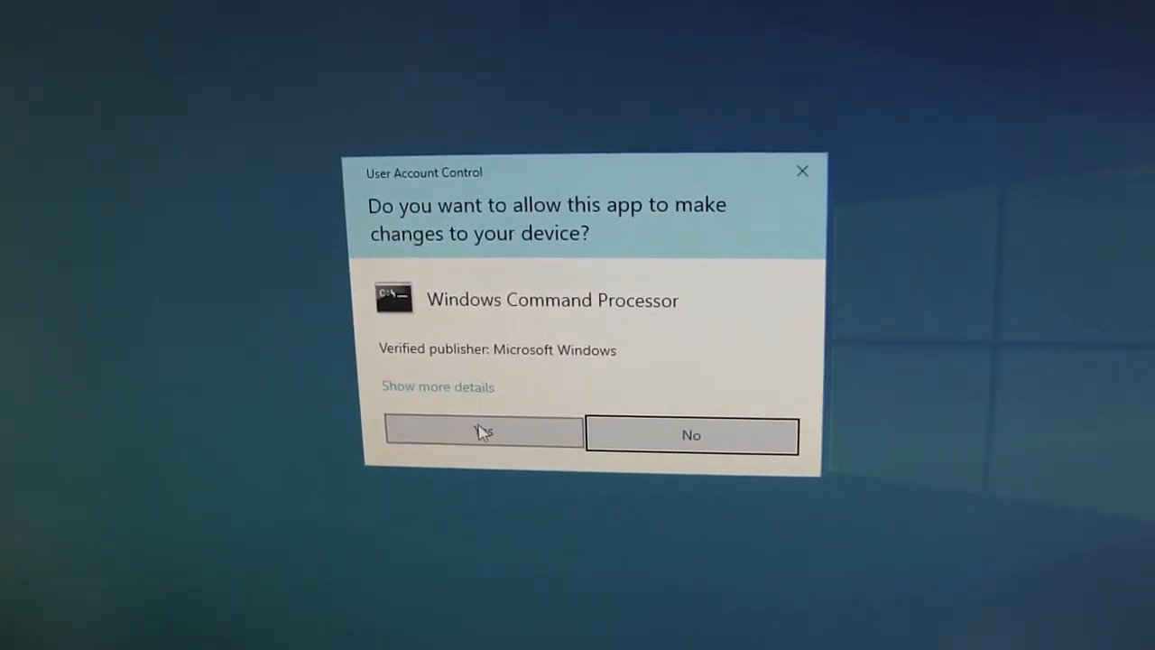
{"action": "left_click", "coordinate": [484, 433]}
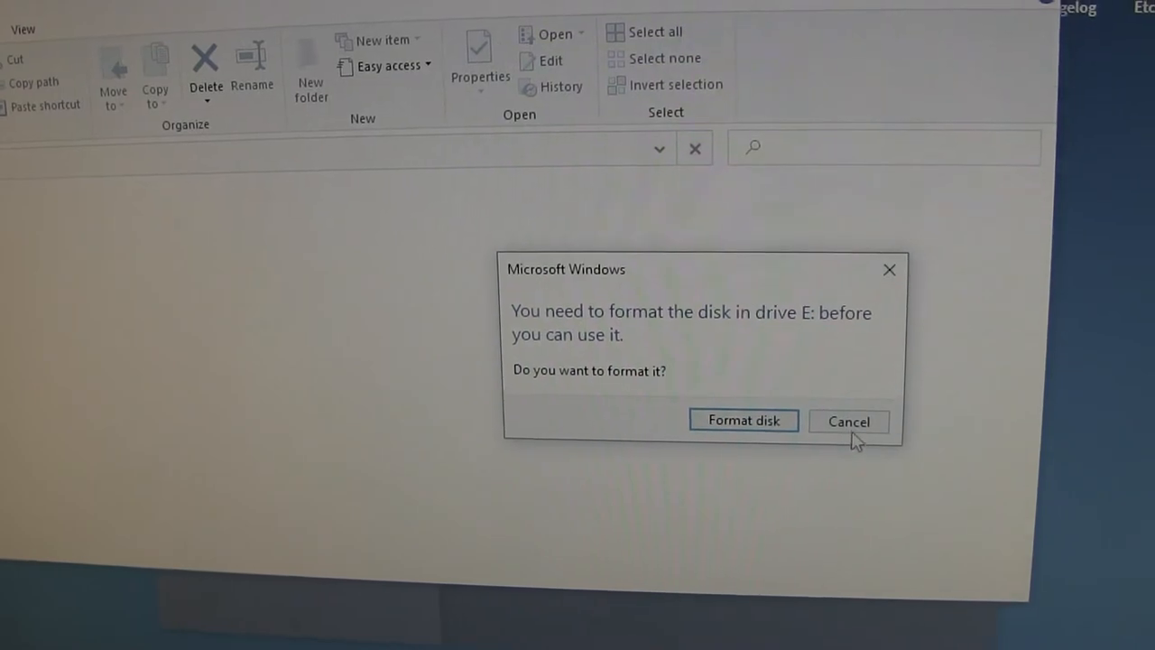
Step: Cancel the format-disk prompt for E: and dismiss the 'Location is not available' error
{"action": "left_click", "coordinate": [848, 422]}
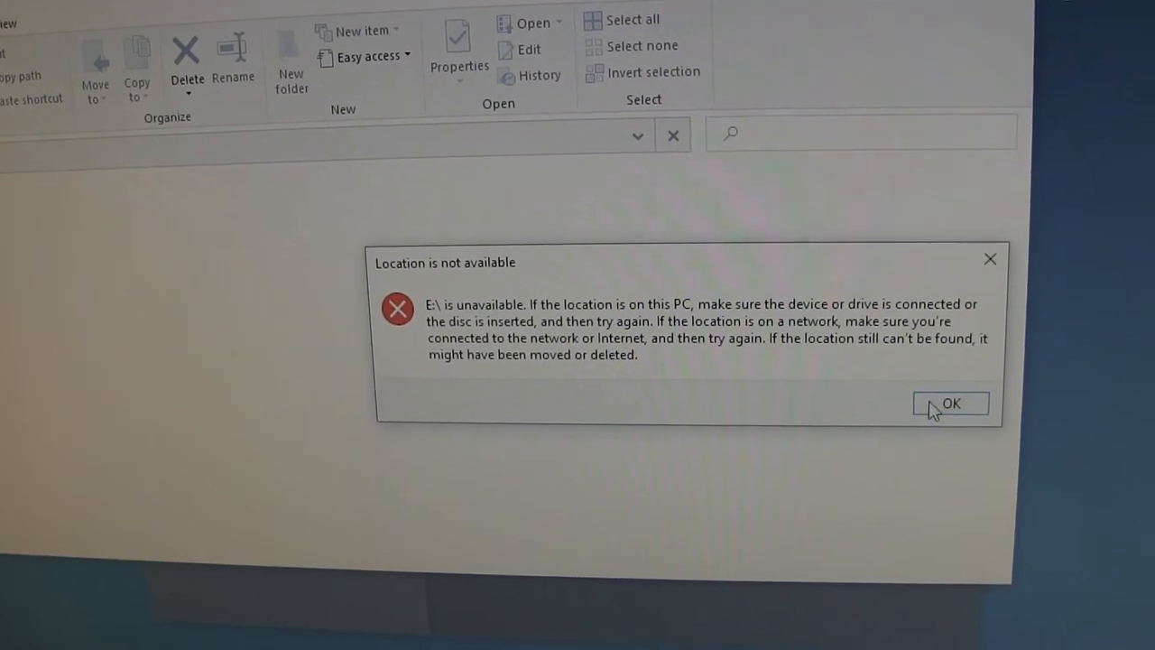
{"action": "left_click", "coordinate": [949, 402]}
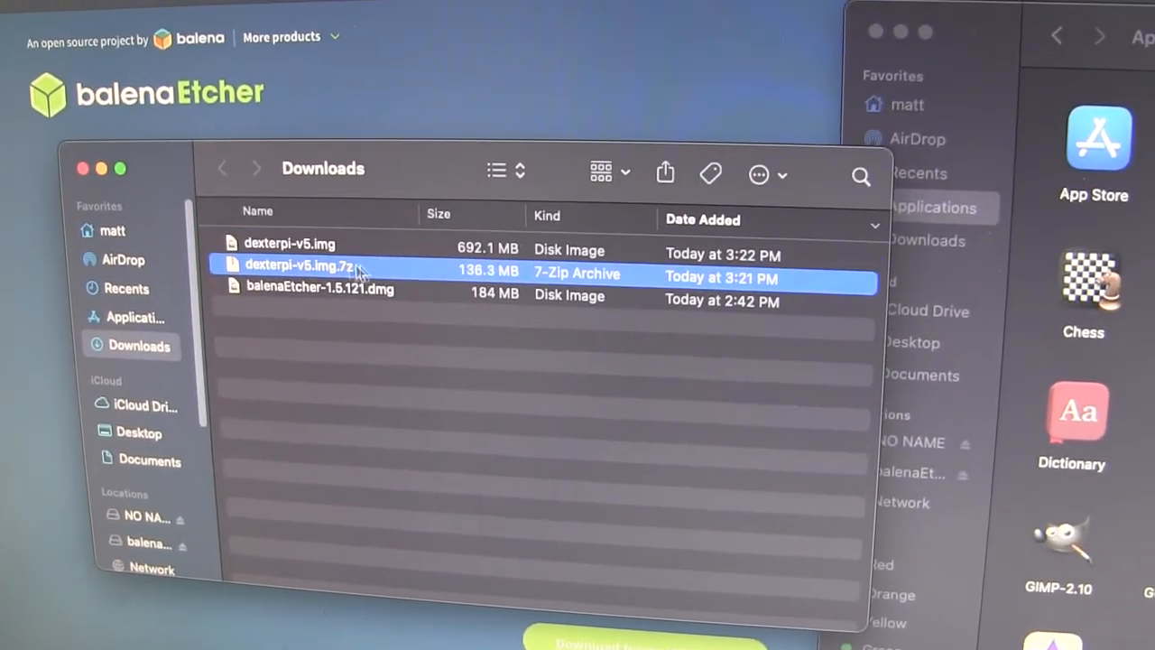
Step: Select balenaEtcher-1.5.121.dmg in the Mac's Downloads folder
{"action": "left_click", "coordinate": [316, 250]}
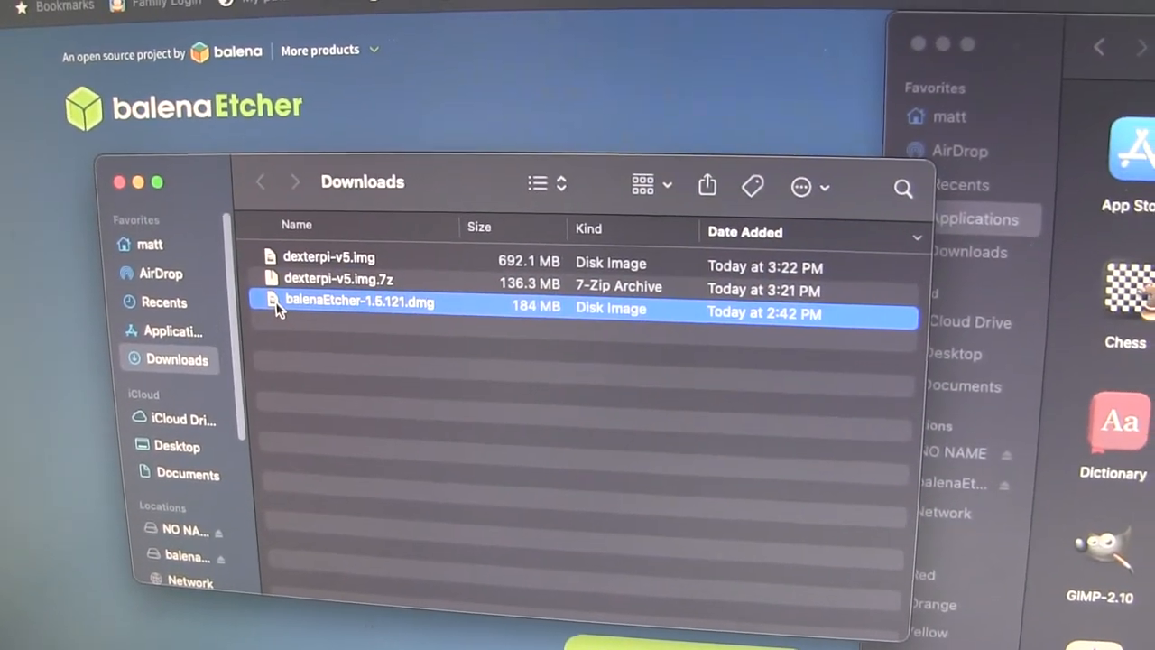
Step: Mount the balenaEtcher .dmg, approve the downloaded-app warning and launch balenaEtcher
{"action": "double_click", "coordinate": [361, 302]}
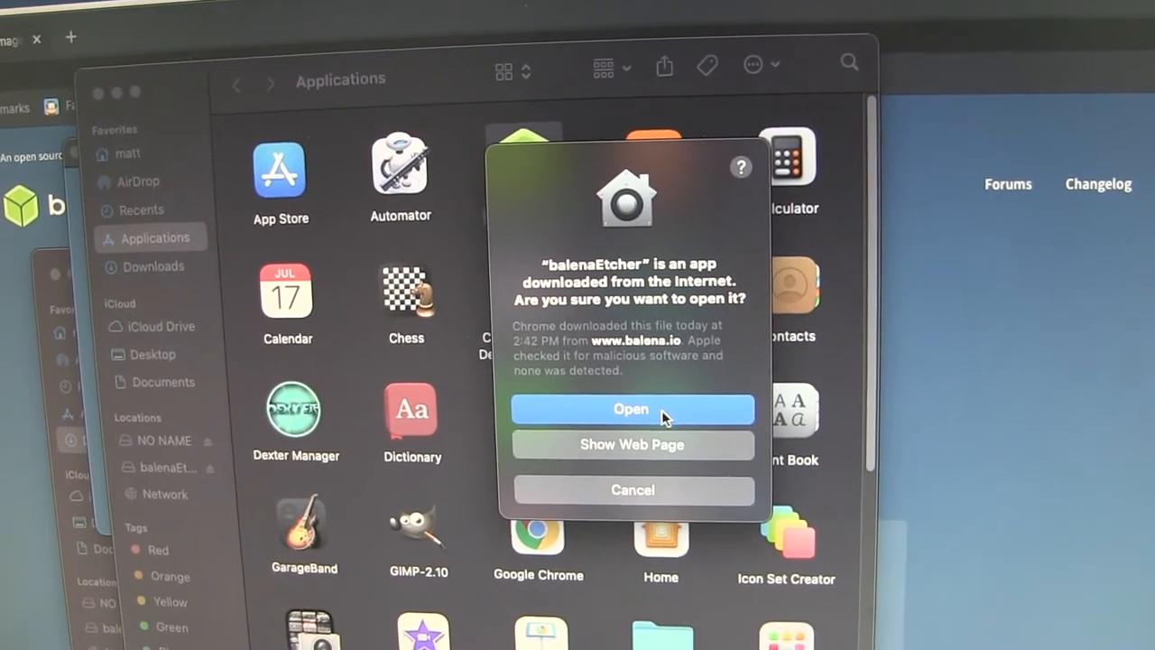
{"action": "left_click", "coordinate": [631, 408]}
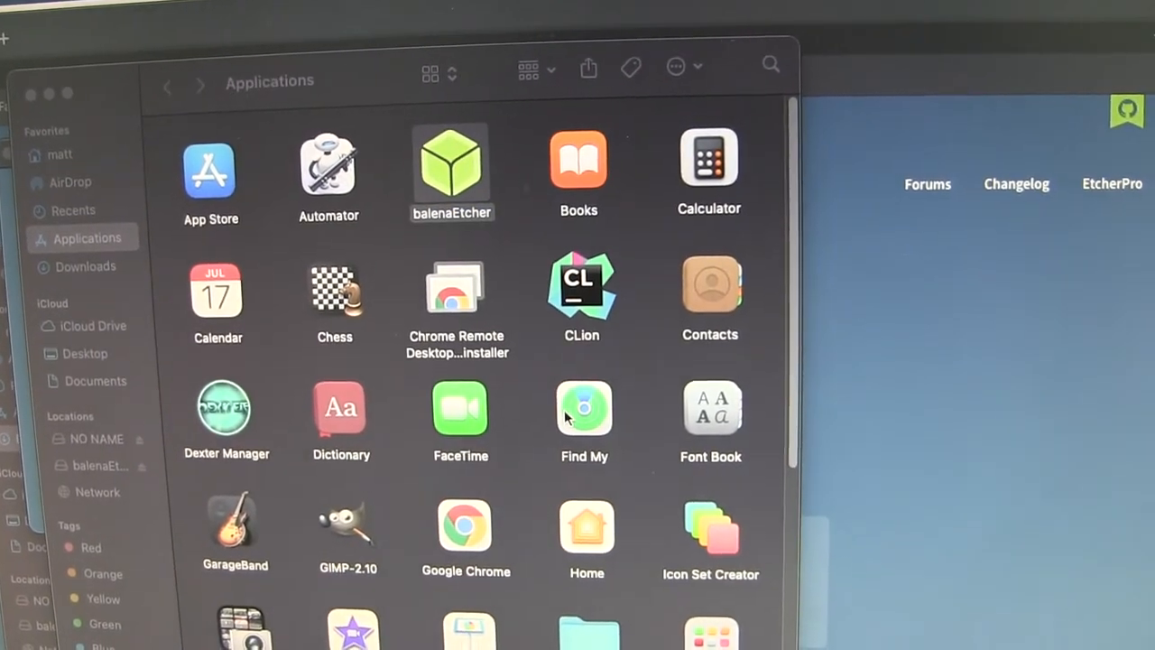
{"action": "double_click", "coordinate": [451, 166]}
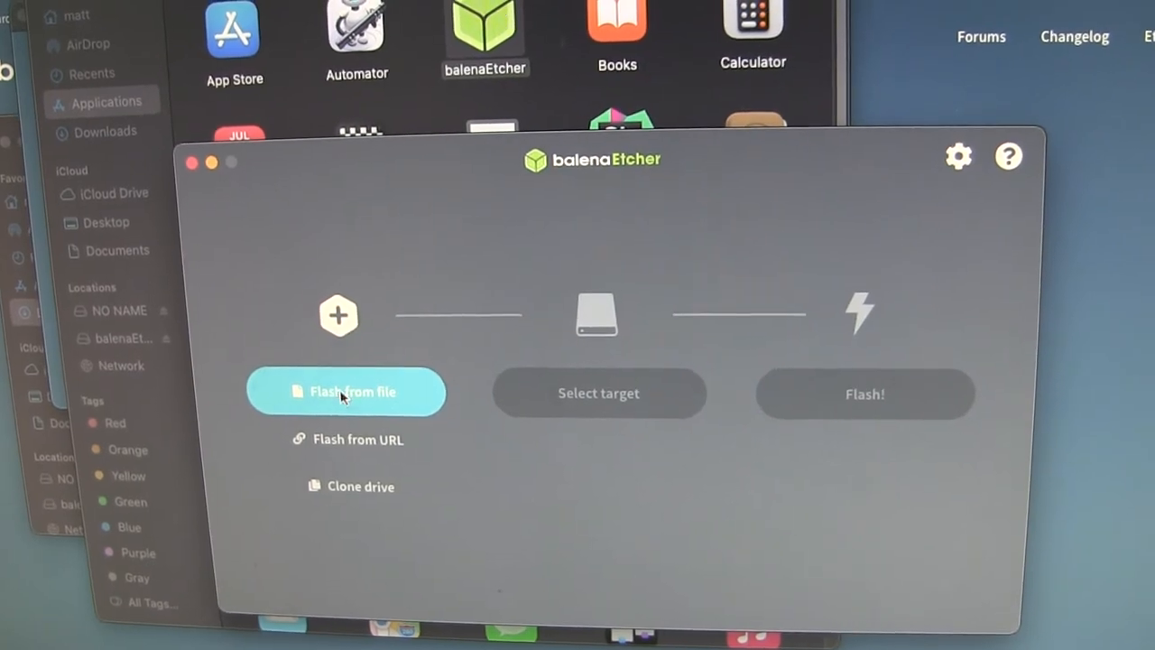
Step: Load dexterpi-v5.img from the Downloads folder as the source image on the Mac
{"action": "left_click", "coordinate": [346, 392]}
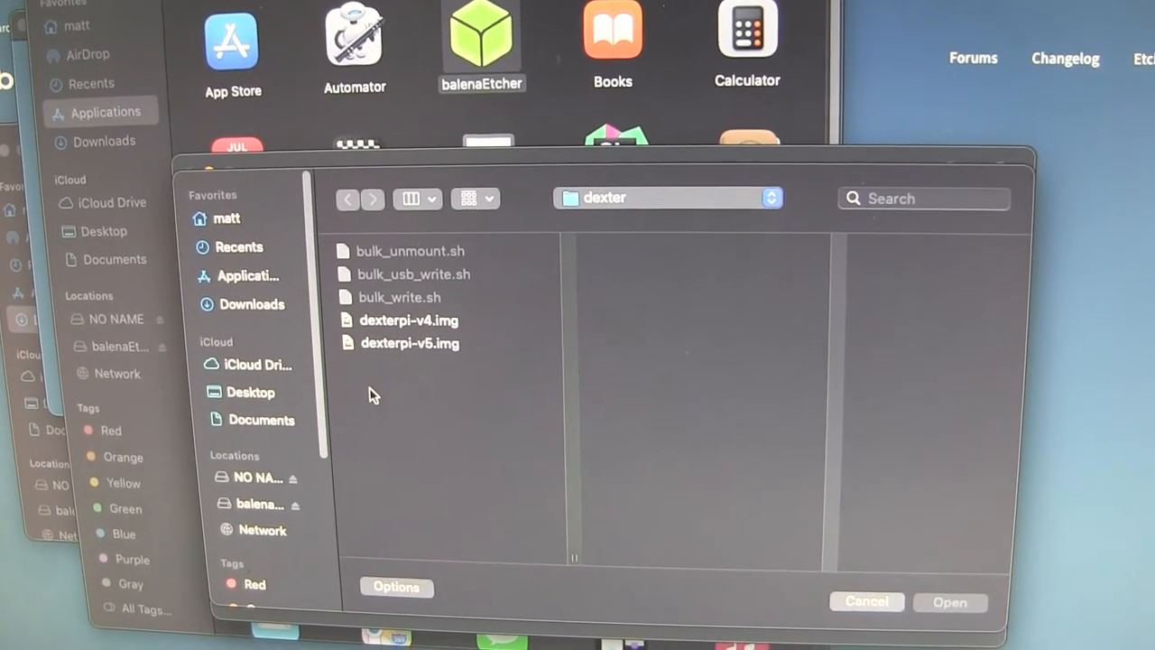
{"action": "left_click", "coordinate": [253, 304]}
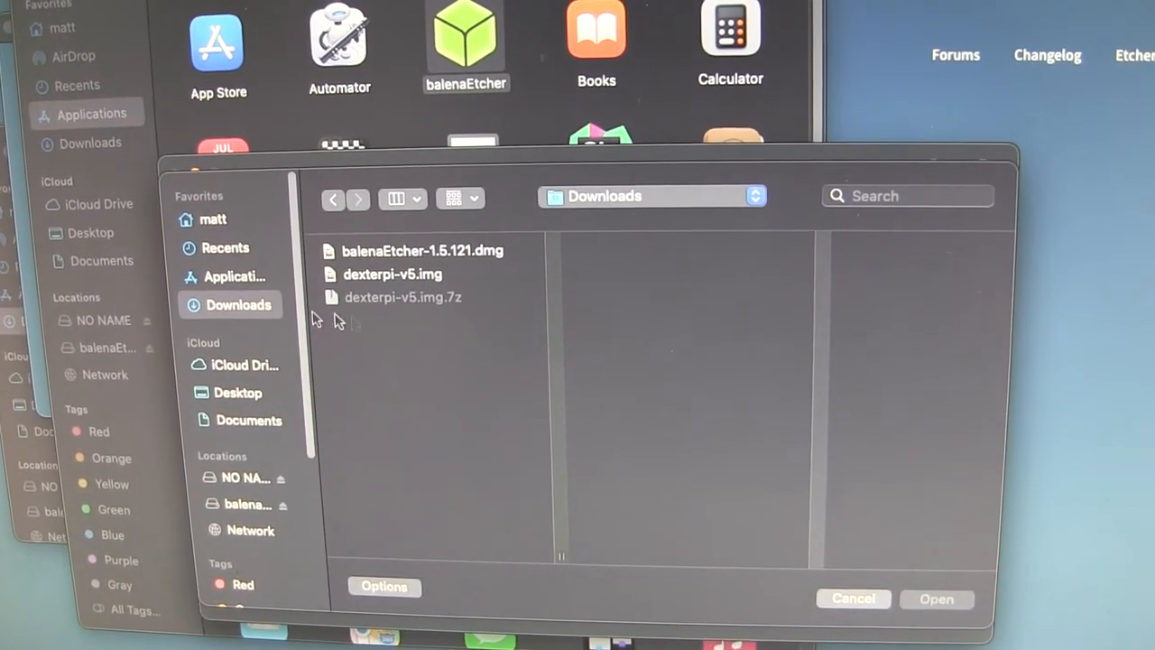
{"action": "left_click", "coordinate": [393, 275]}
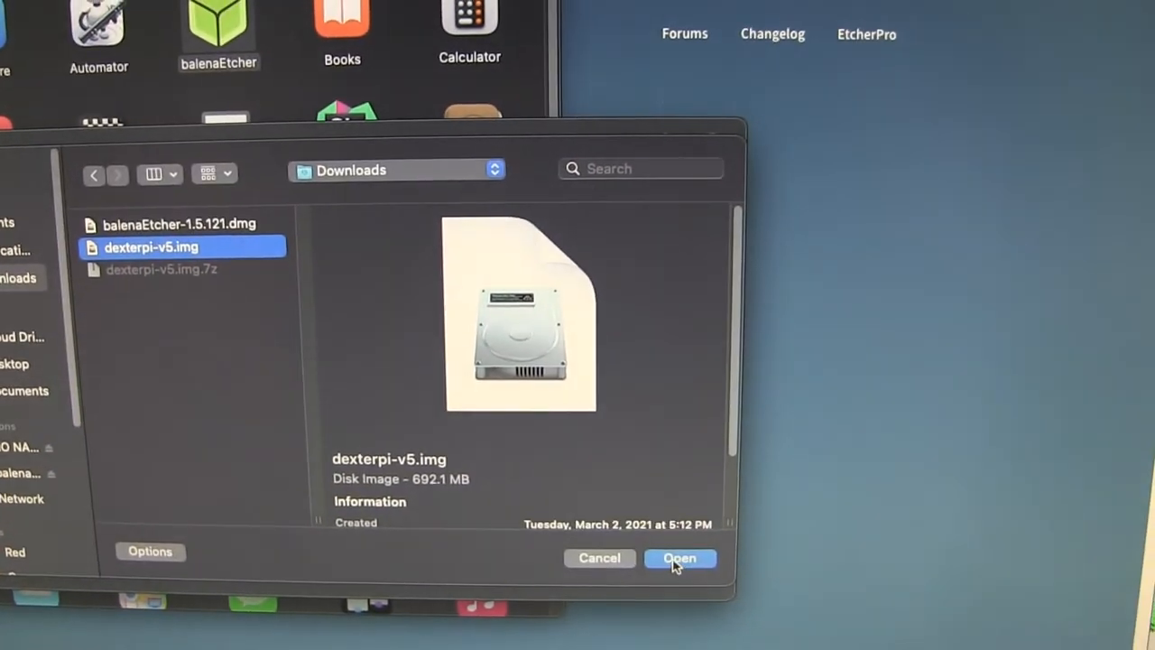
{"action": "left_click", "coordinate": [679, 558]}
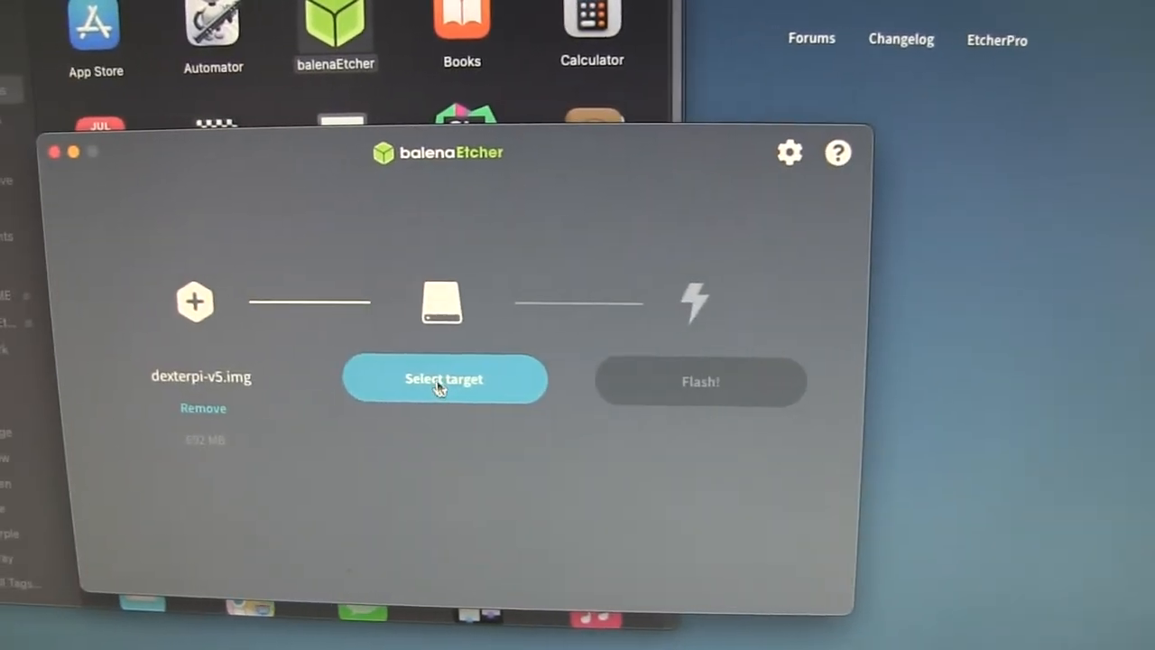
Step: Choose the 32 GB USB Mass Storage Device (/dev/disk3) as the flash target, with hidden drives shown
{"action": "left_click", "coordinate": [444, 379]}
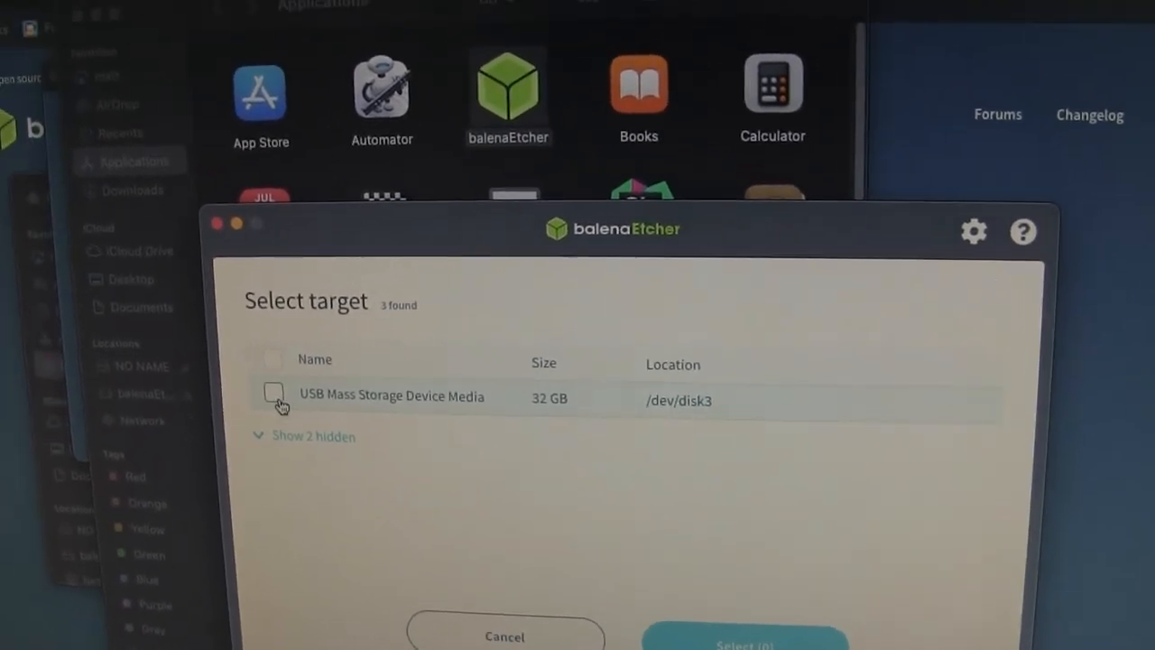
{"action": "left_click", "coordinate": [272, 395]}
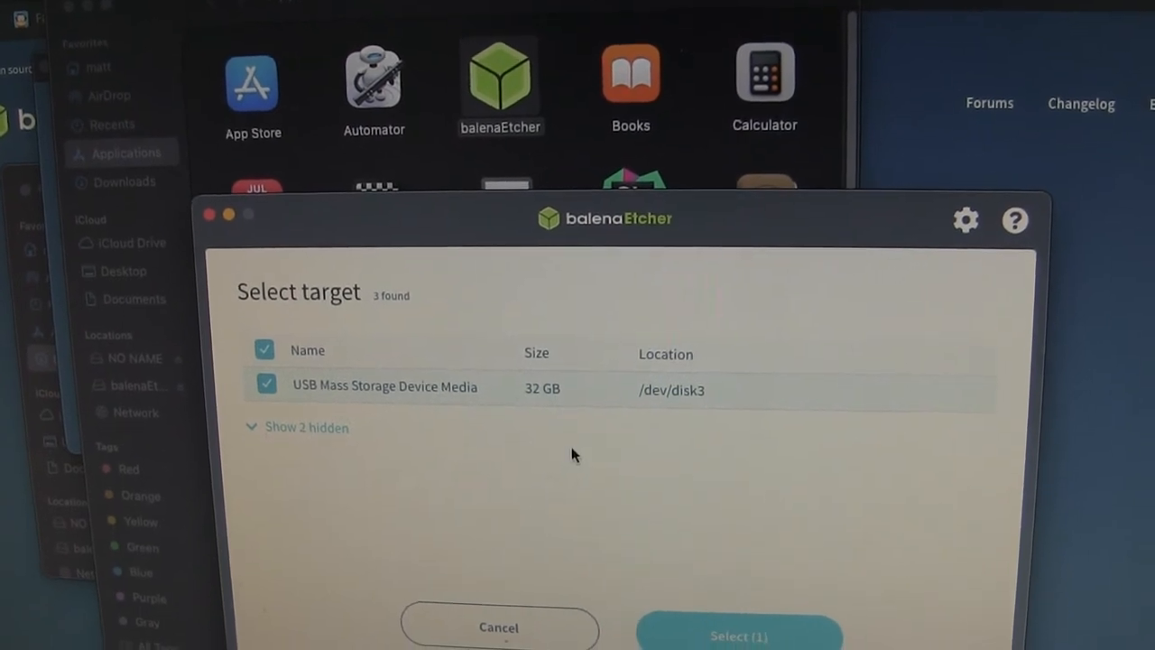
{"action": "left_click", "coordinate": [307, 426]}
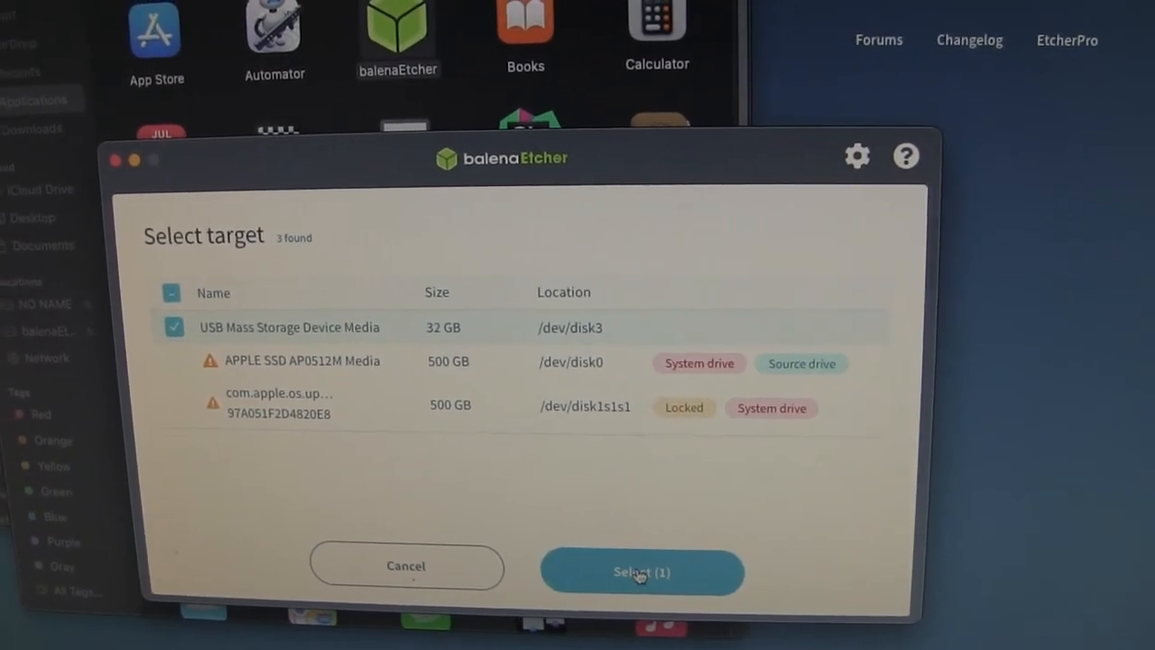
{"action": "left_click", "coordinate": [642, 570]}
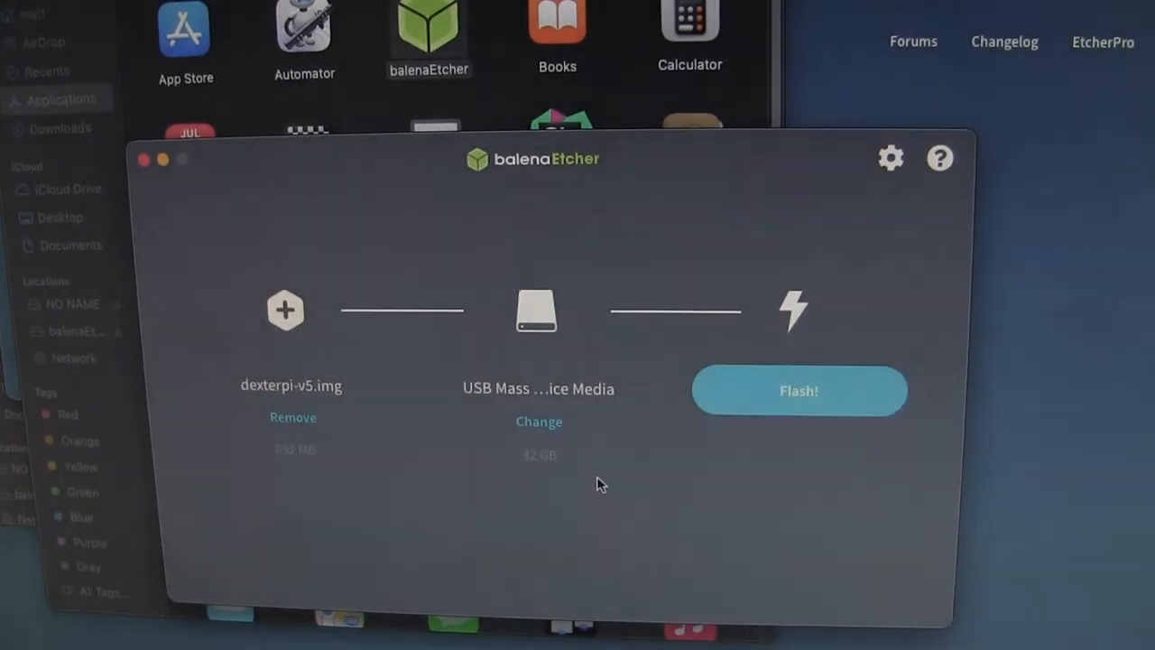
Step: Start flashing dexterpi-v5.img, approving the admin password and removable-volume access prompts
{"action": "left_click", "coordinate": [798, 390]}
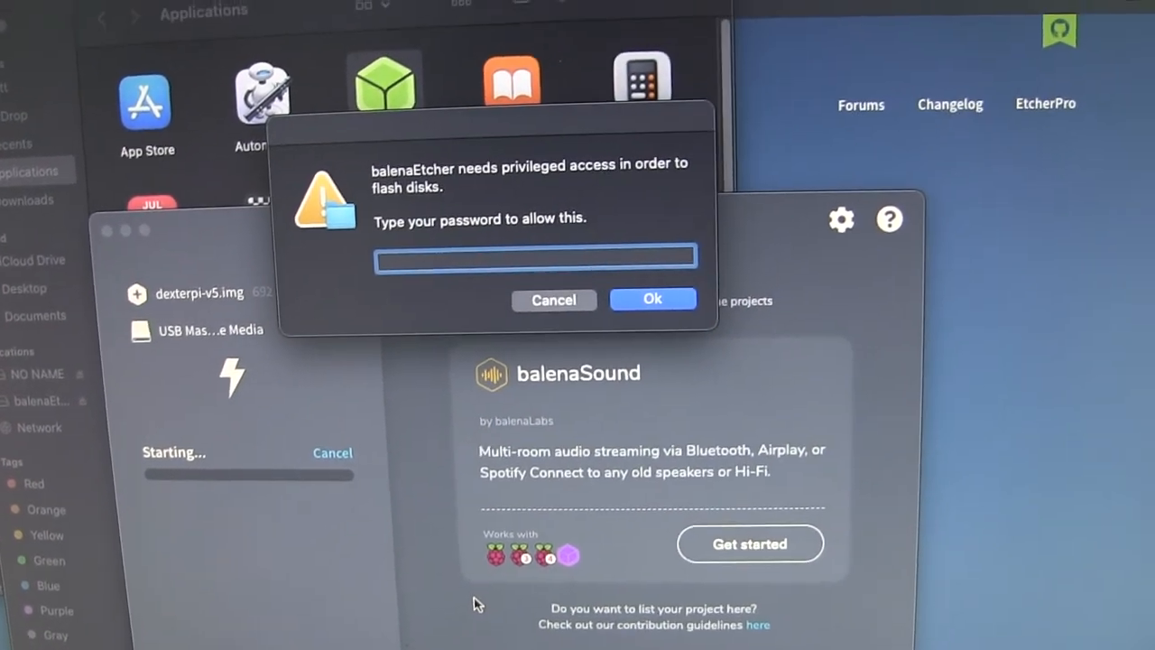
{"action": "left_click", "coordinate": [654, 300]}
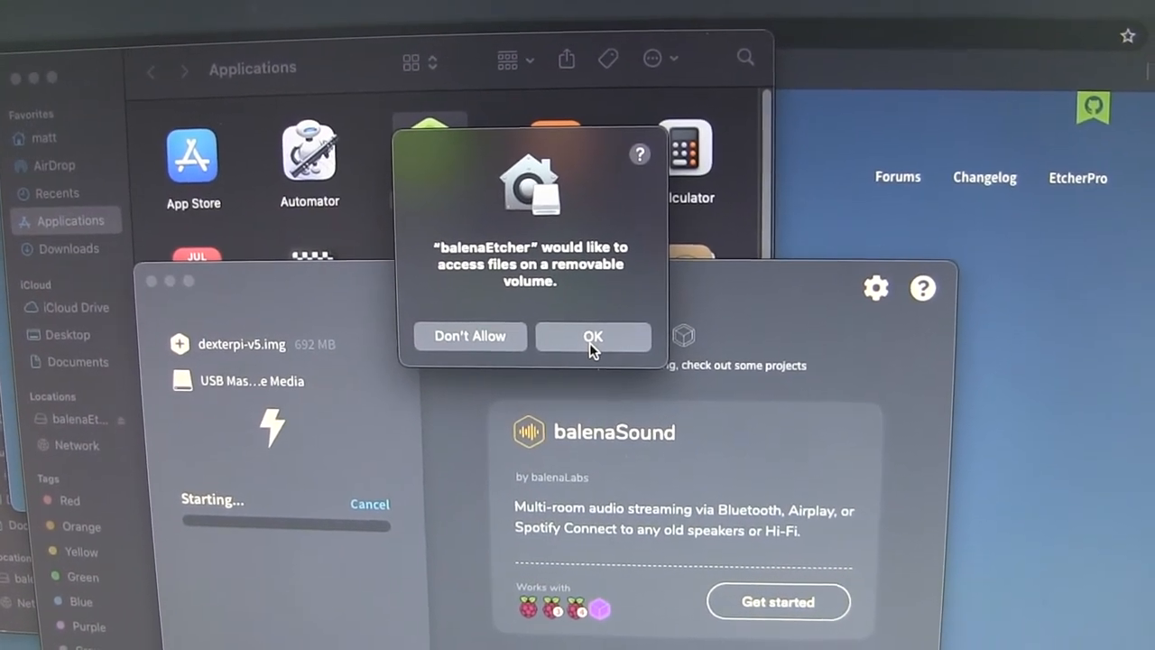
{"action": "left_click", "coordinate": [592, 335]}
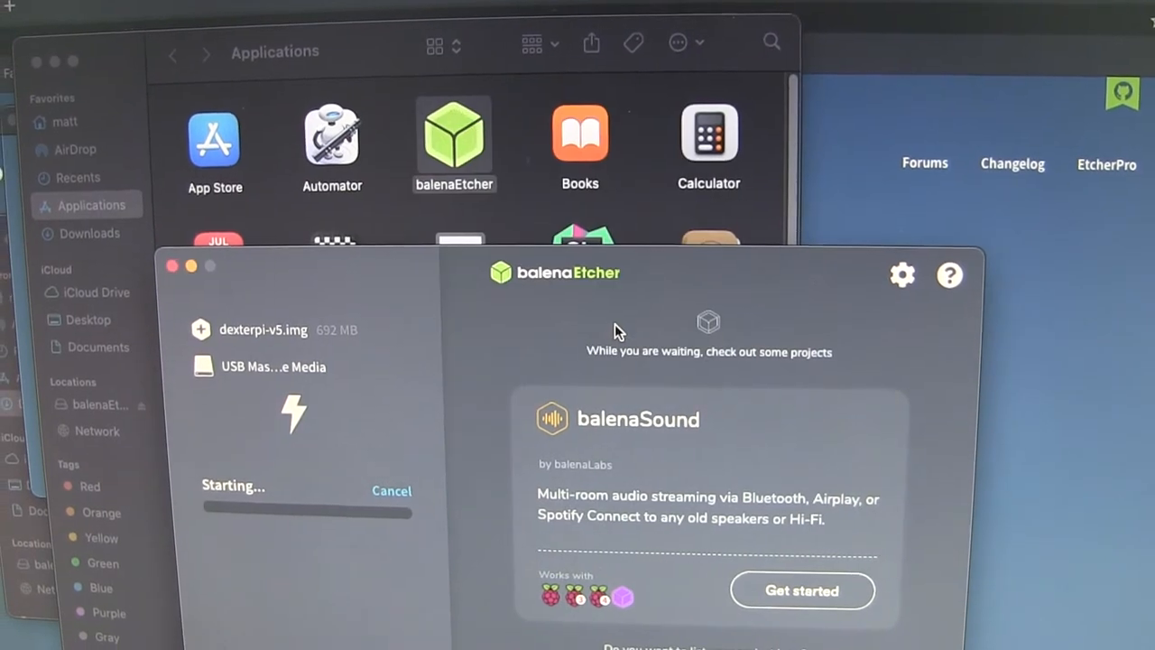